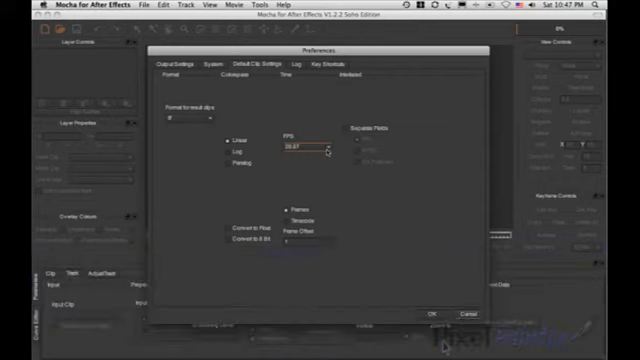
Confirm the Preferences dialog and start a new Mocha project via File > New Project.
left_click(156, 8)
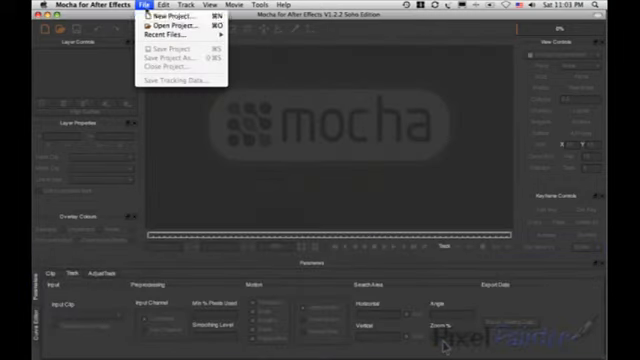
left_click(174, 28)
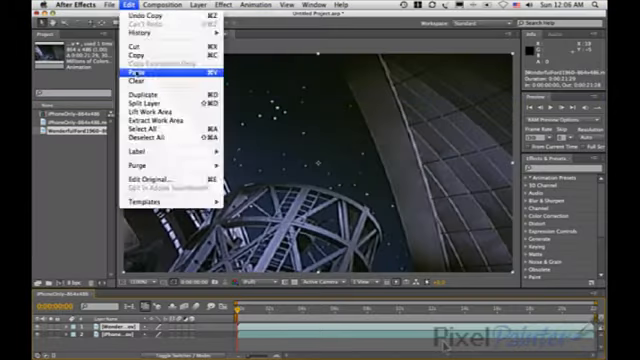
Paste the corner pin tracking data onto the car layer and add a Stroke layer style edge.
left_click(136, 74)
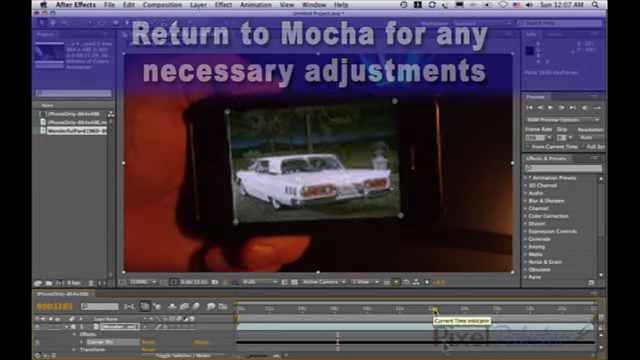
left_click(136, 6)
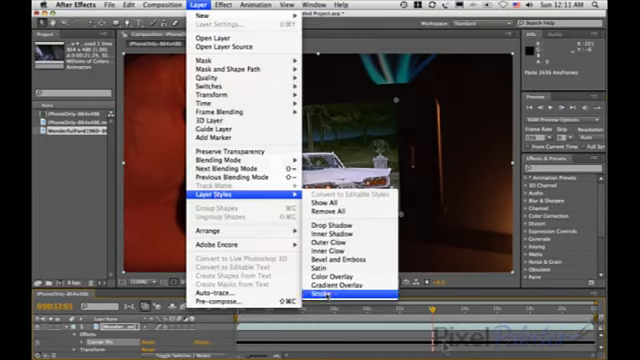
left_click(340, 288)
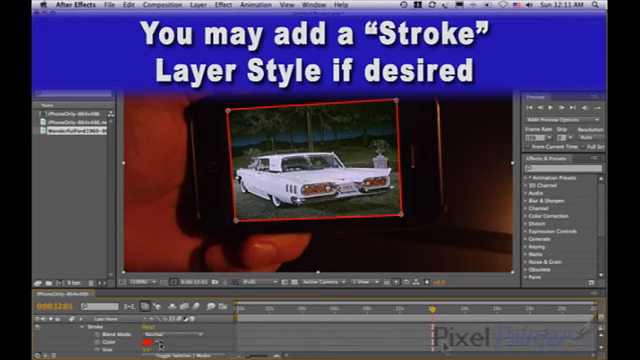